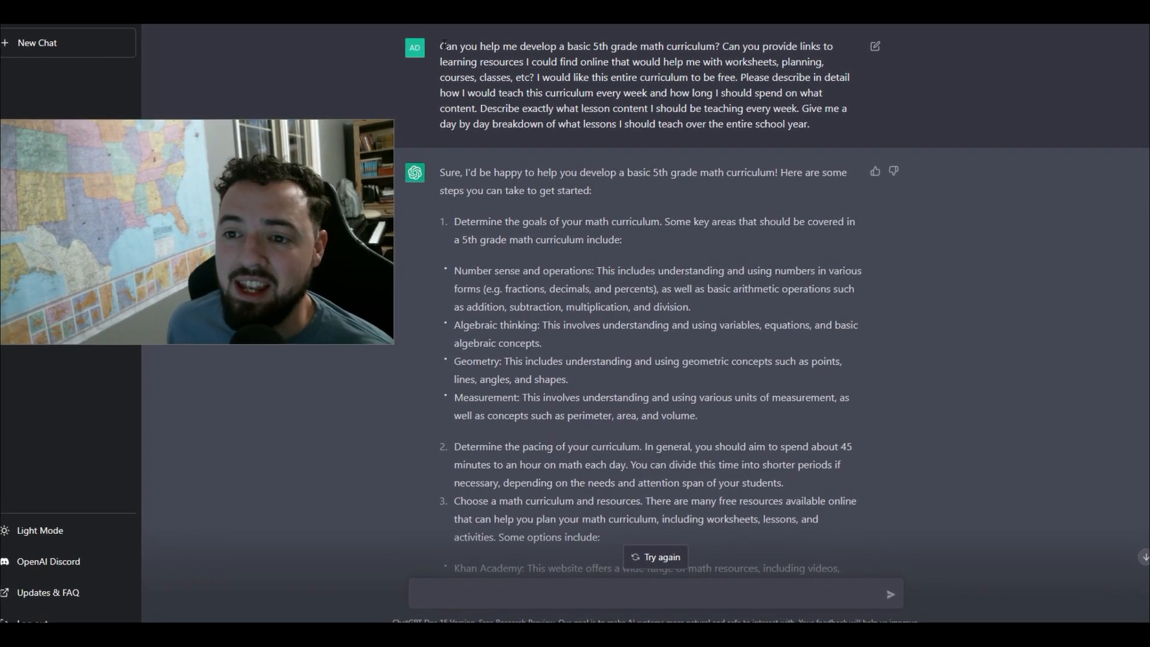
- Review the 5th grade curriculum reply, then ask ChatGPT to plan the next two weeks of lessons
left_click_drag(440, 47, 640, 46)
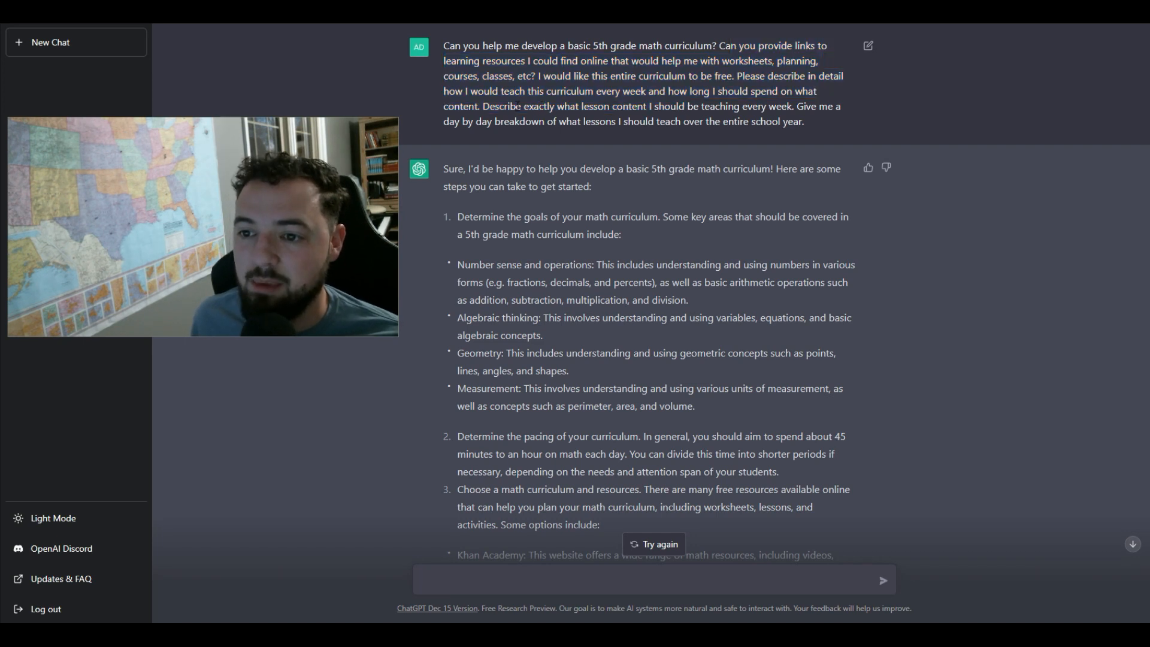
left_click_drag(499, 106, 756, 106)
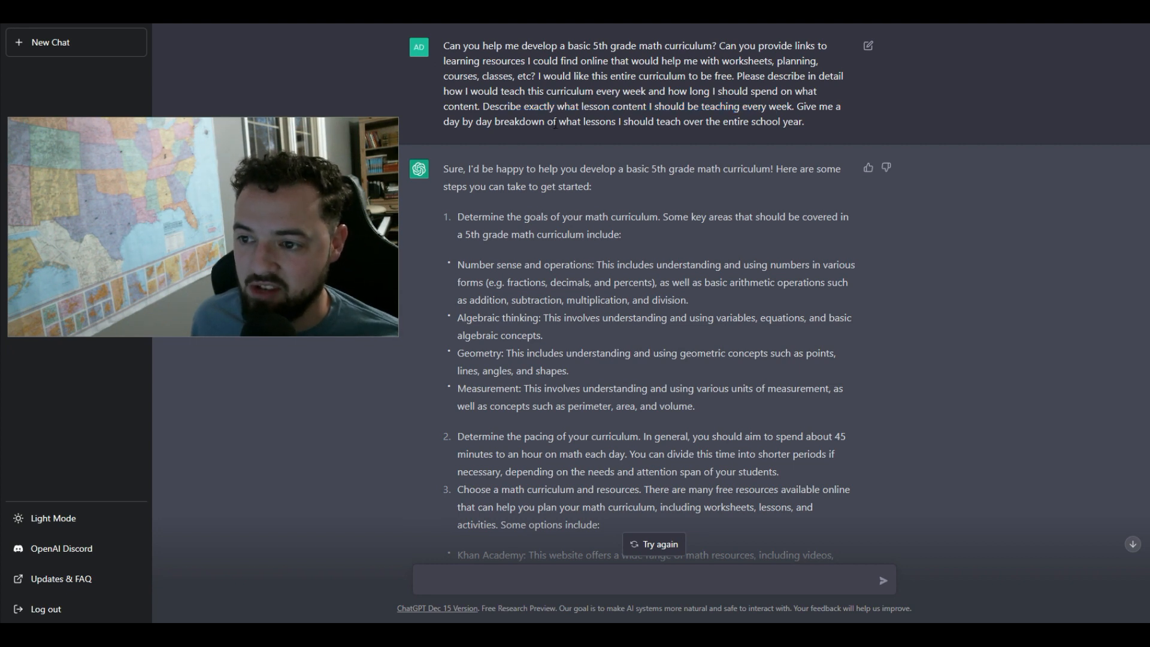
scroll("down", 3)
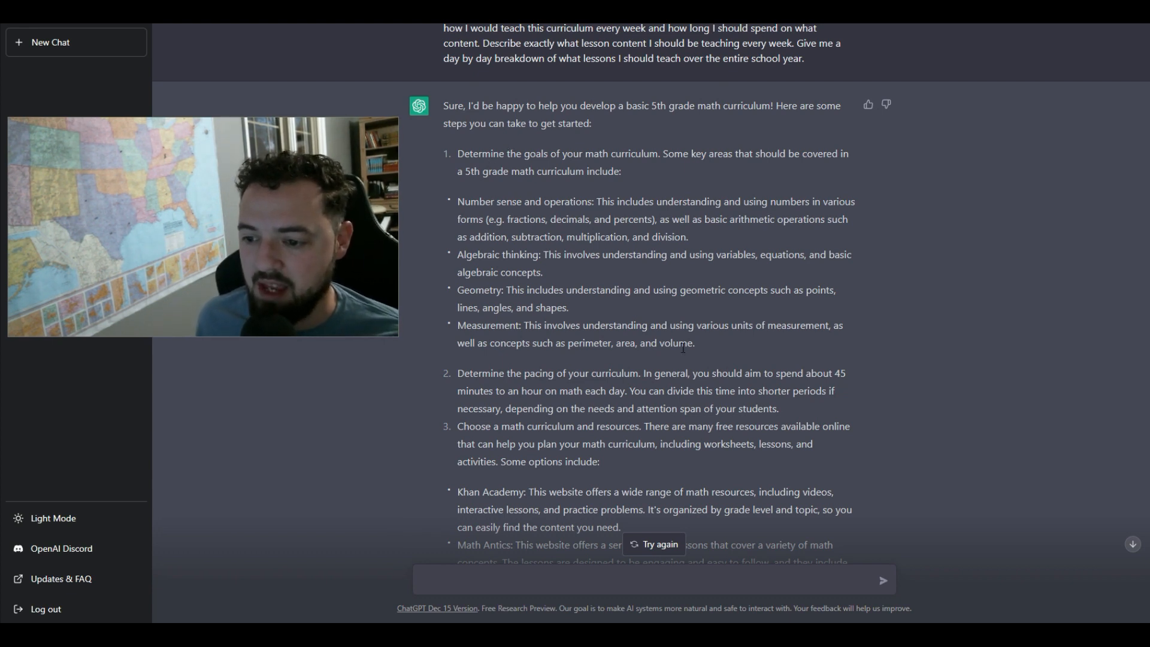
left_click_drag(457, 201, 694, 343)
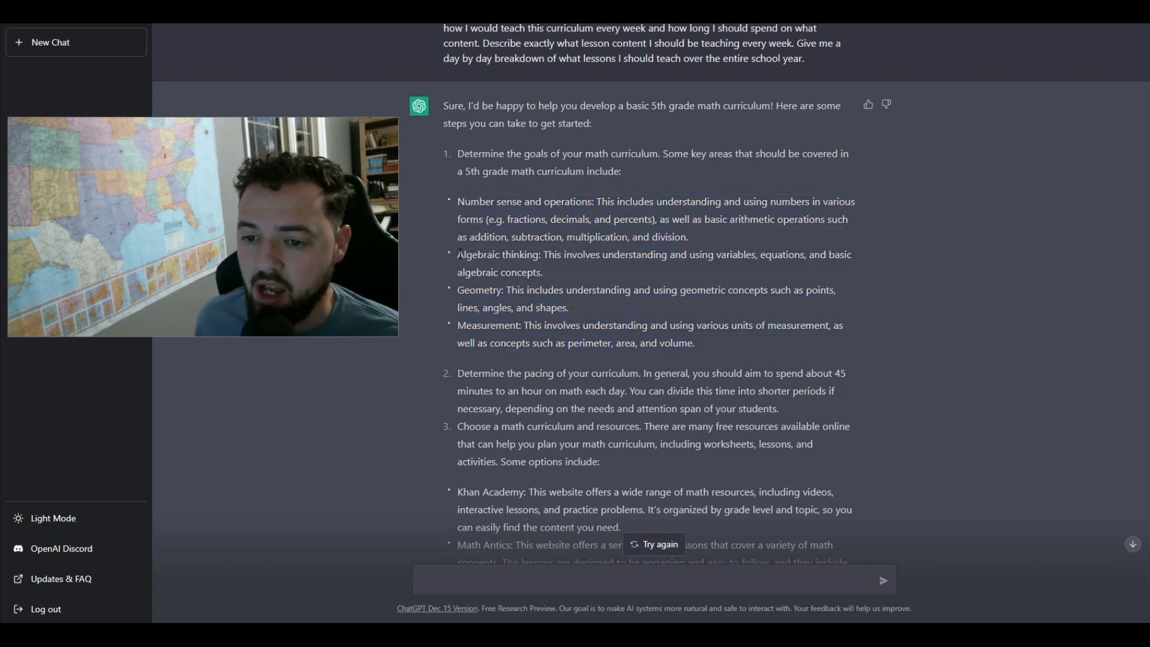
left_click_drag(458, 254, 567, 254)
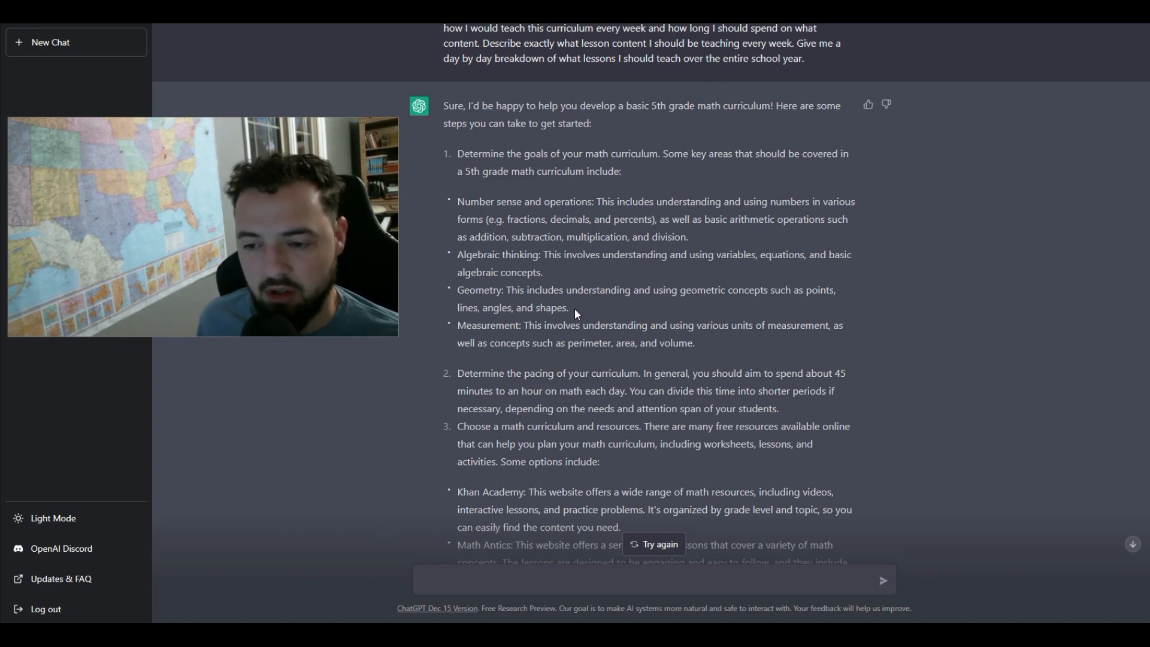
scroll("down", 3)
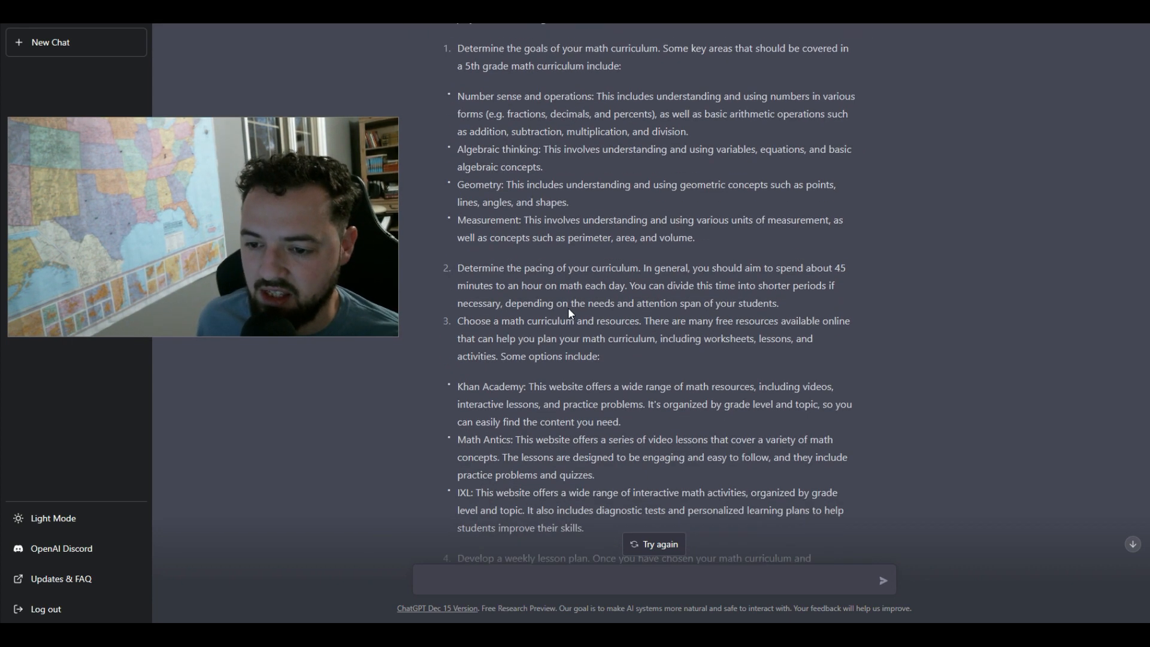
scroll("down", 3)
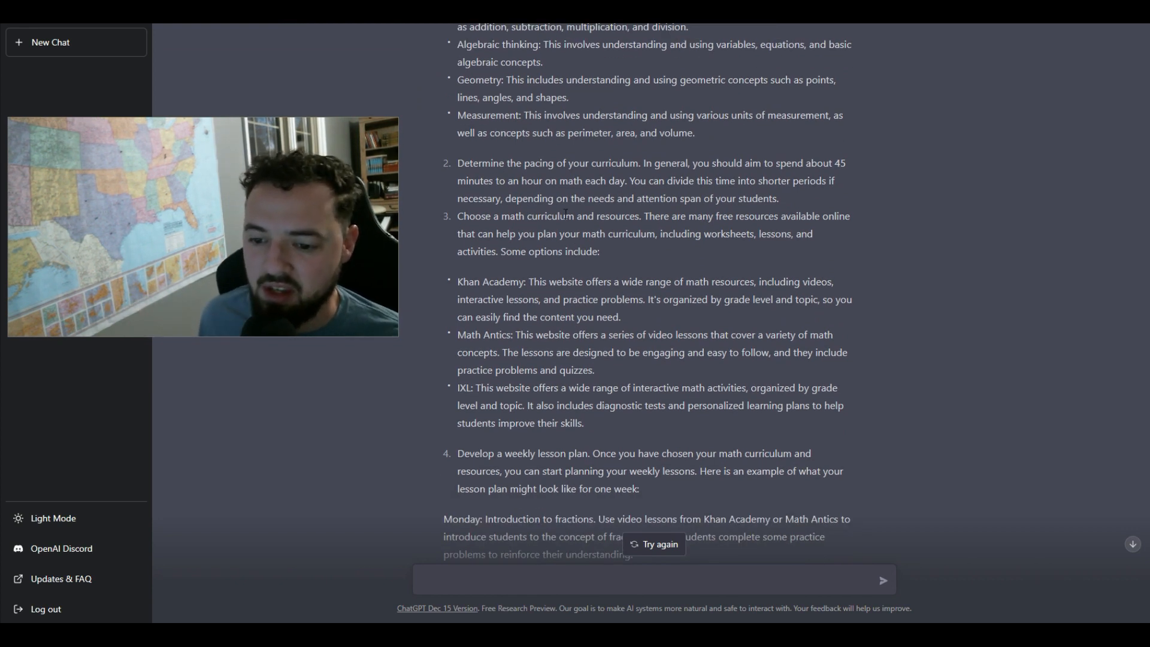
scroll("down", 3)
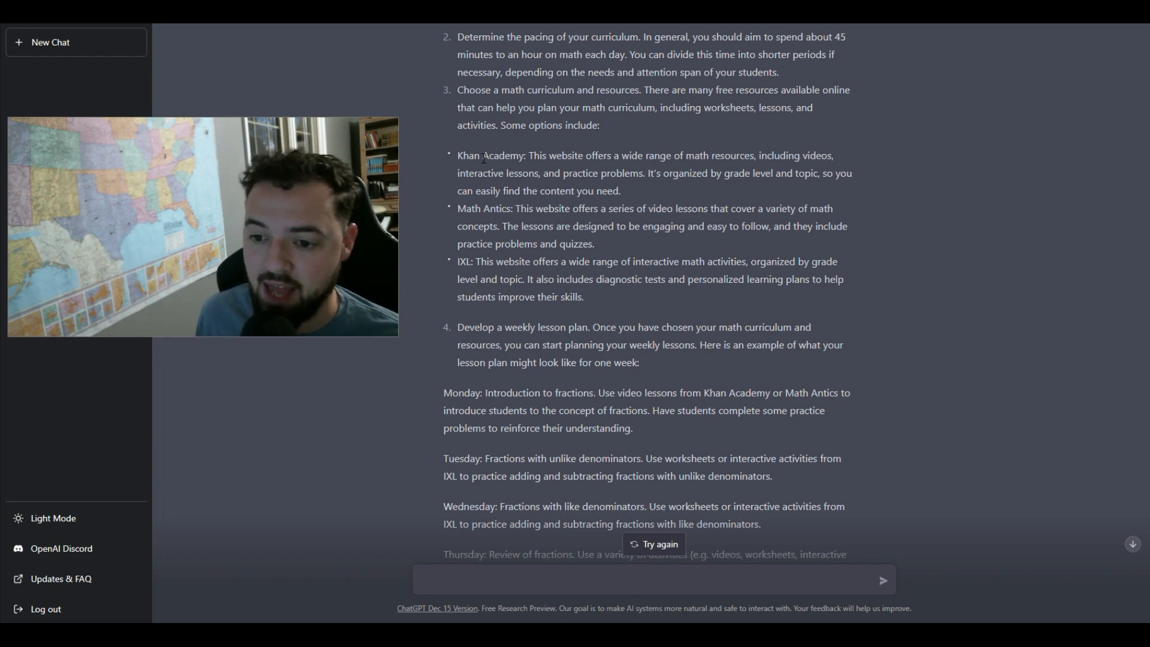
scroll("down", 3)
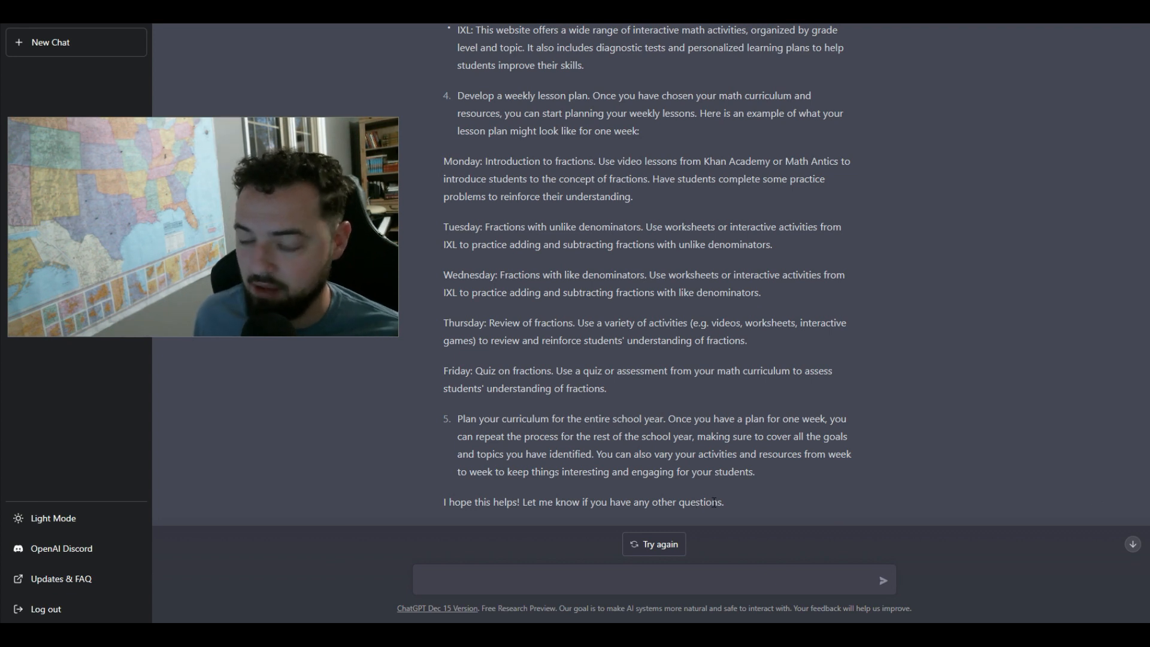
type("Can you plan out the next two weeks of math lessons based on this 5th grade math curriculum?")
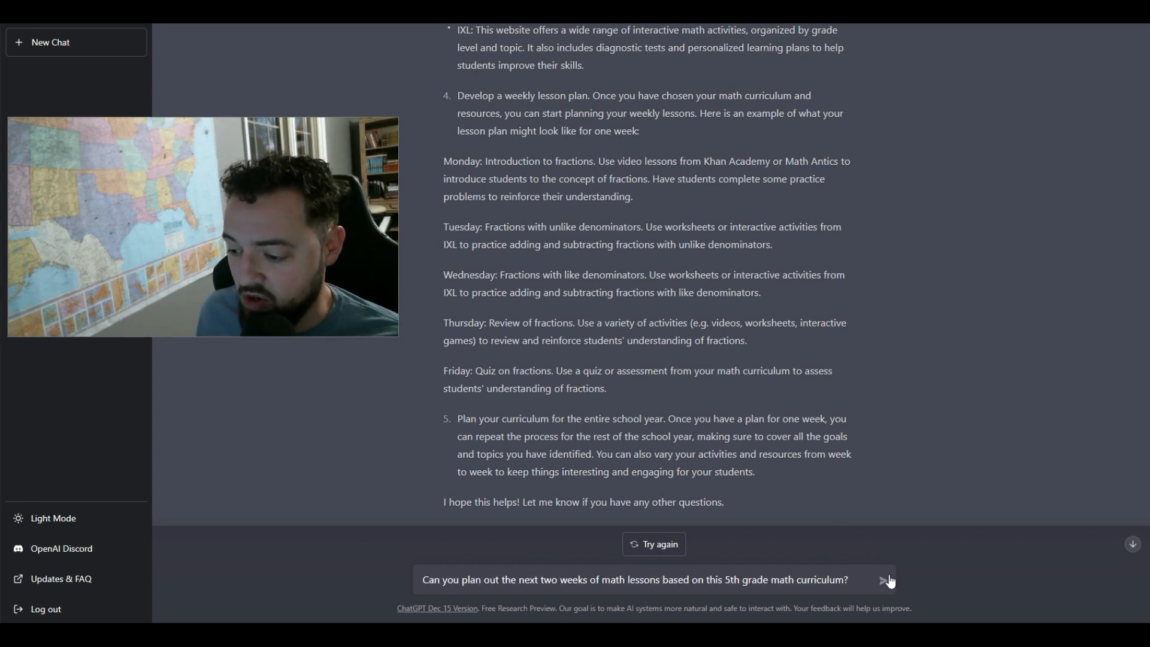
left_click(884, 580)
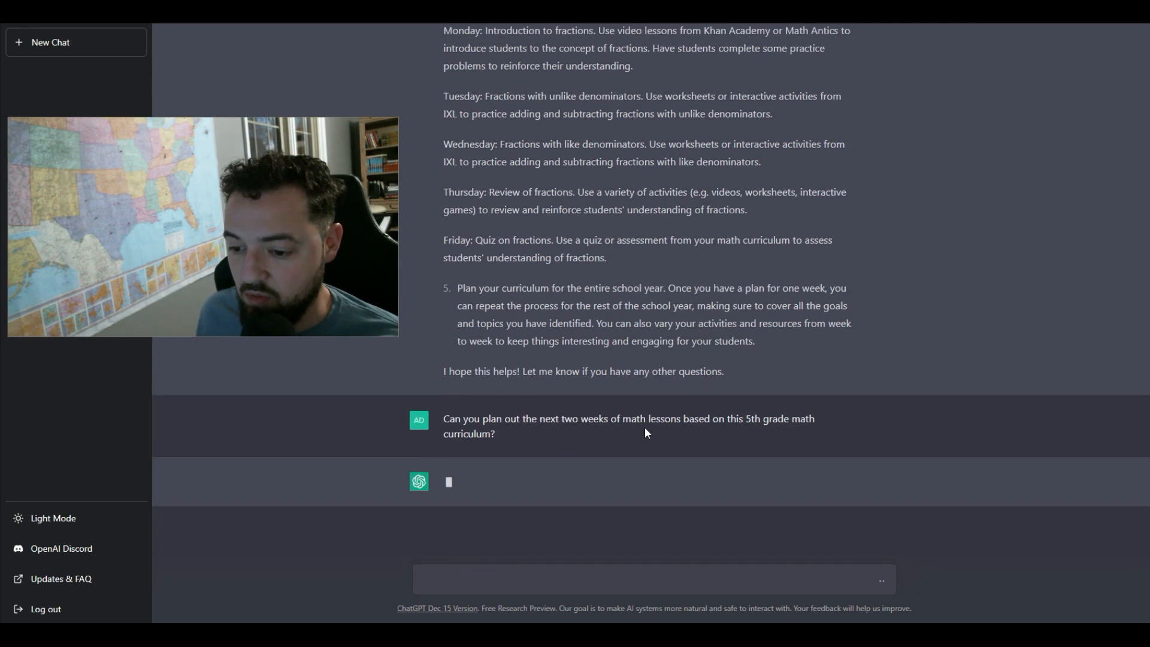
mouse_move(669, 434)
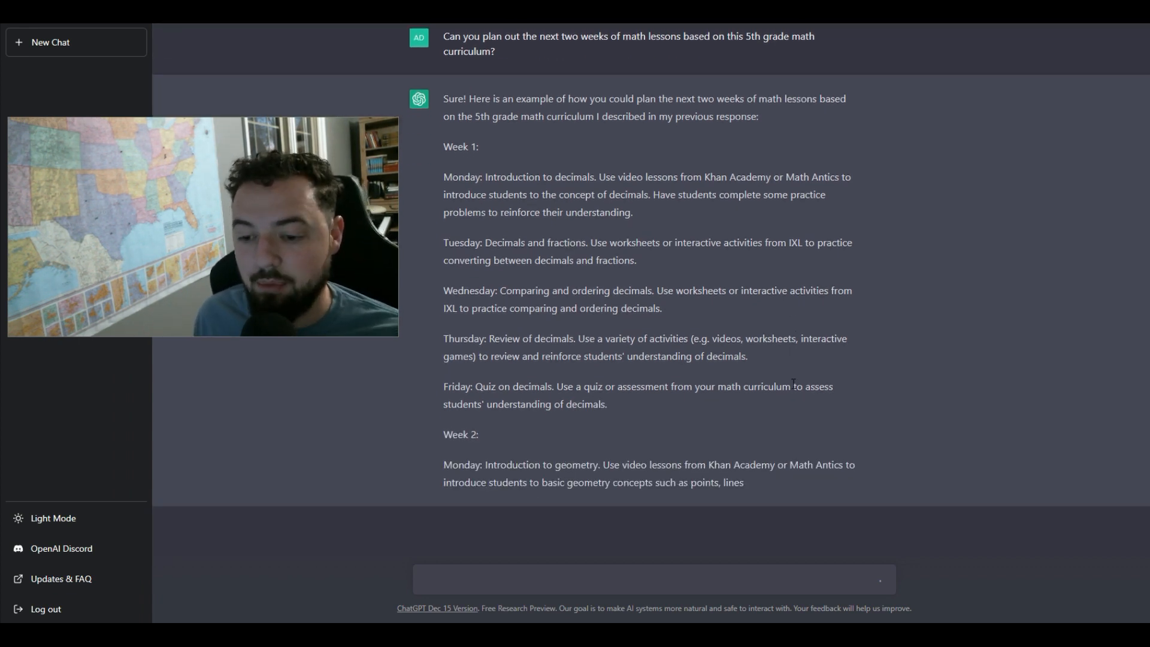
- Scroll down through the two-week lesson plan as the decimals quiz begins appearing
scroll("down", 3)
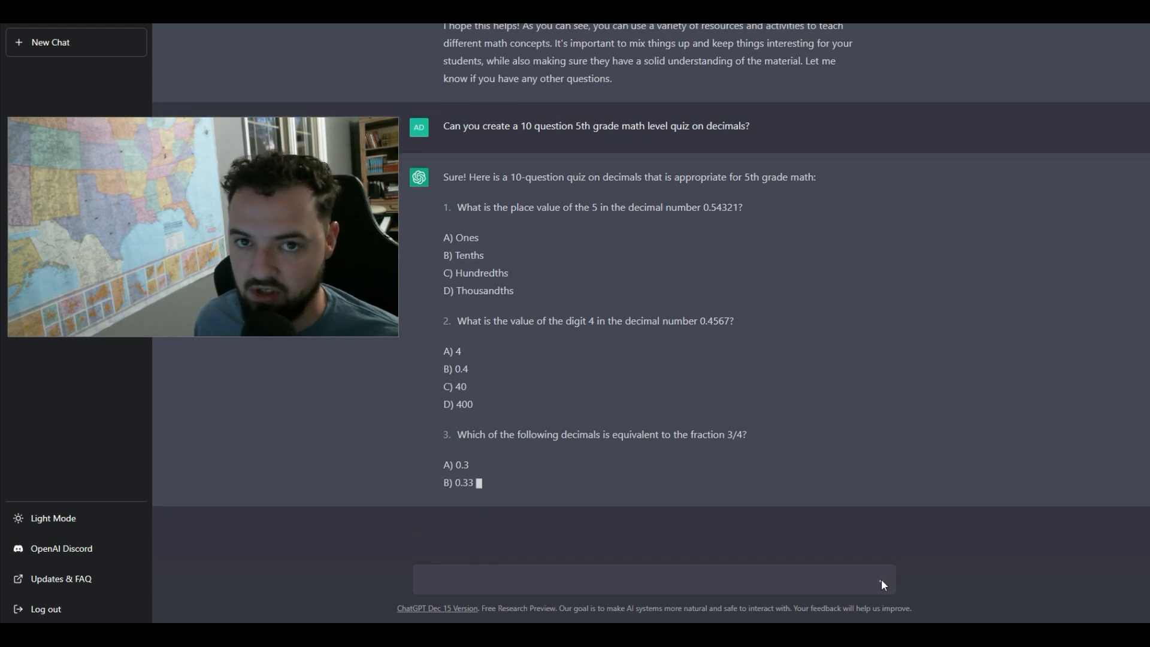
- Scroll down through the finished decimals quiz and its ten-answer key
scroll("down", 3)
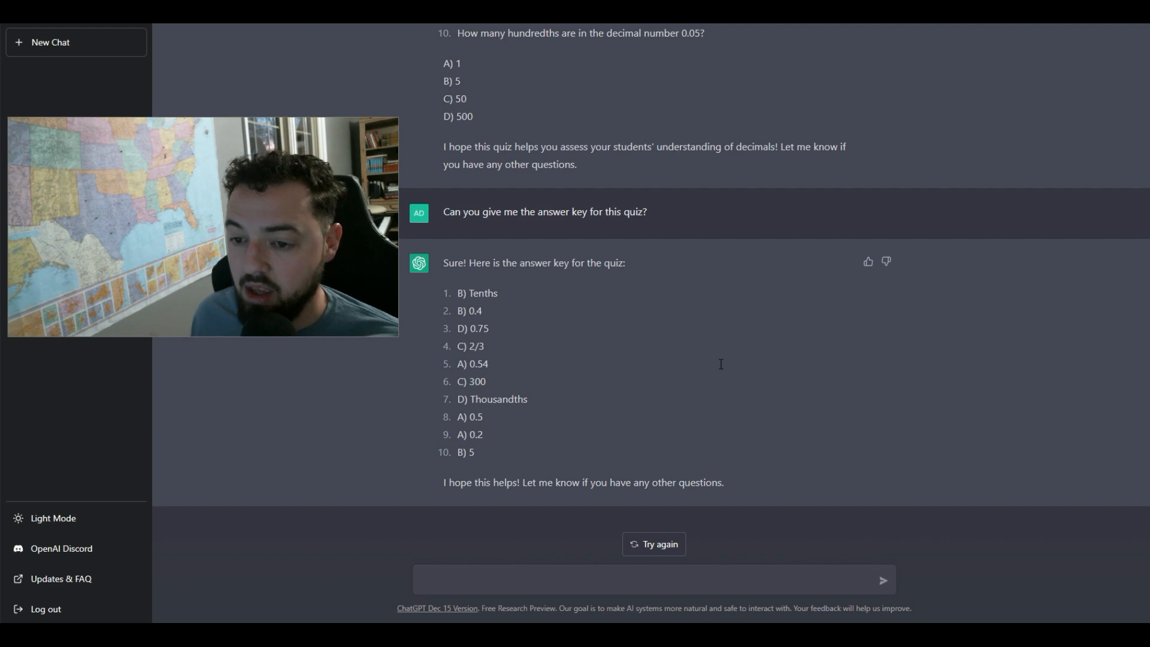
mouse_move(759, 388)
type("How much time per day should I spend on the lessons? Can you give me any advice on how to effectively use that time?")
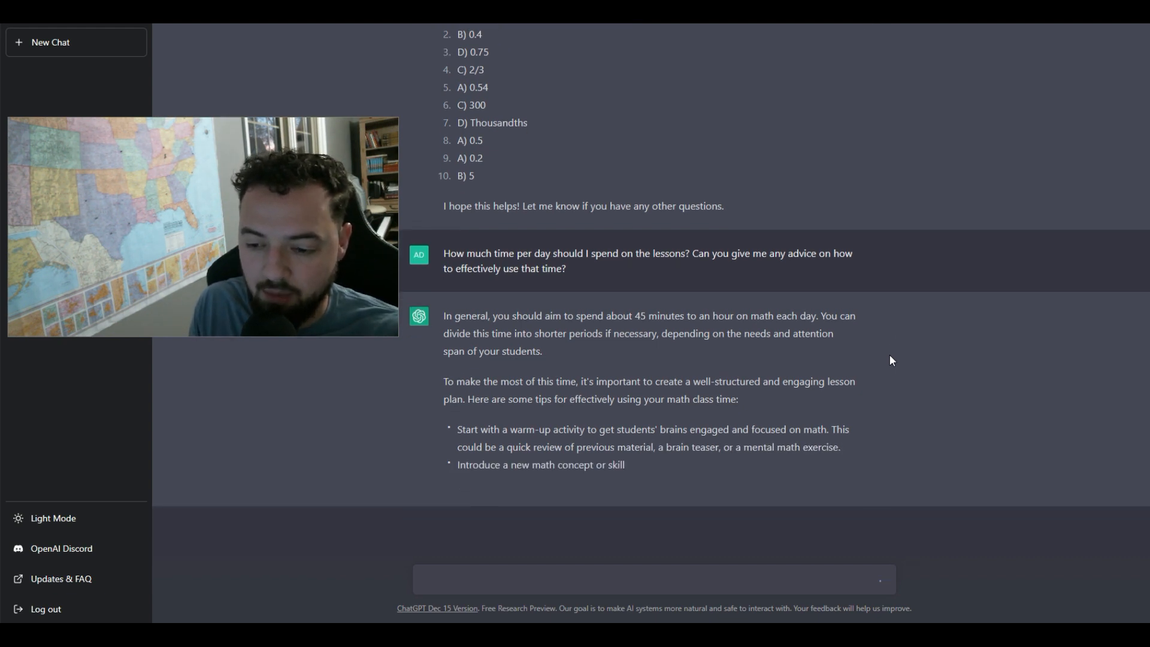
- Scroll down to read the 45-minutes-to-an-hour daily time advice and class structuring tips
scroll("down", 3)
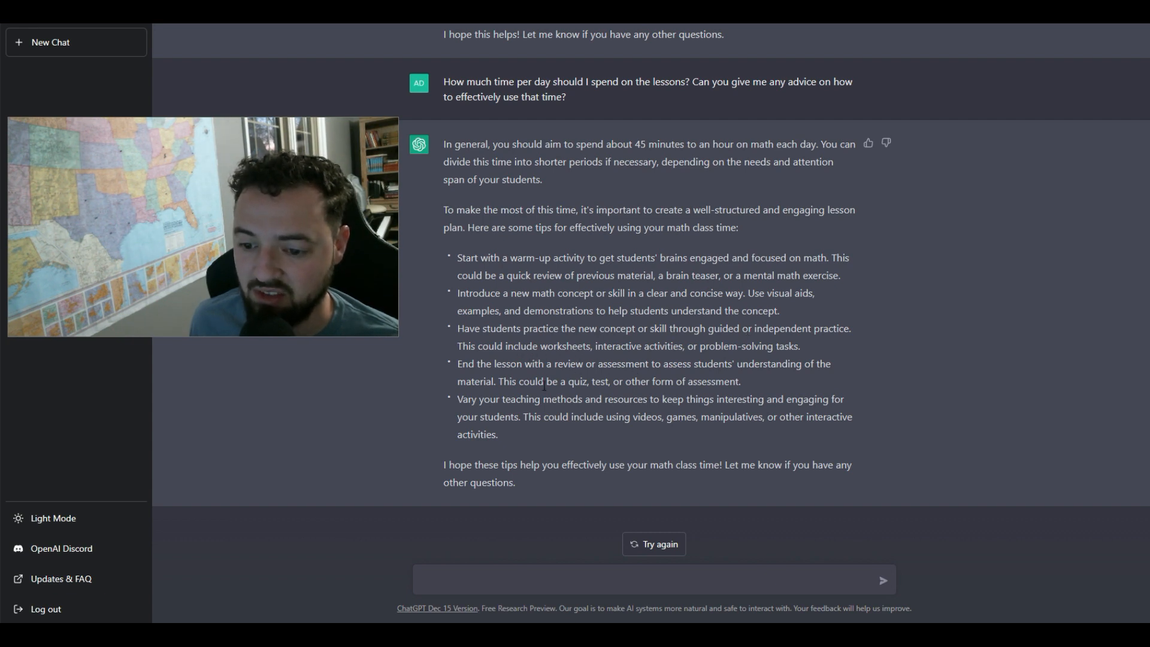
mouse_move(620, 434)
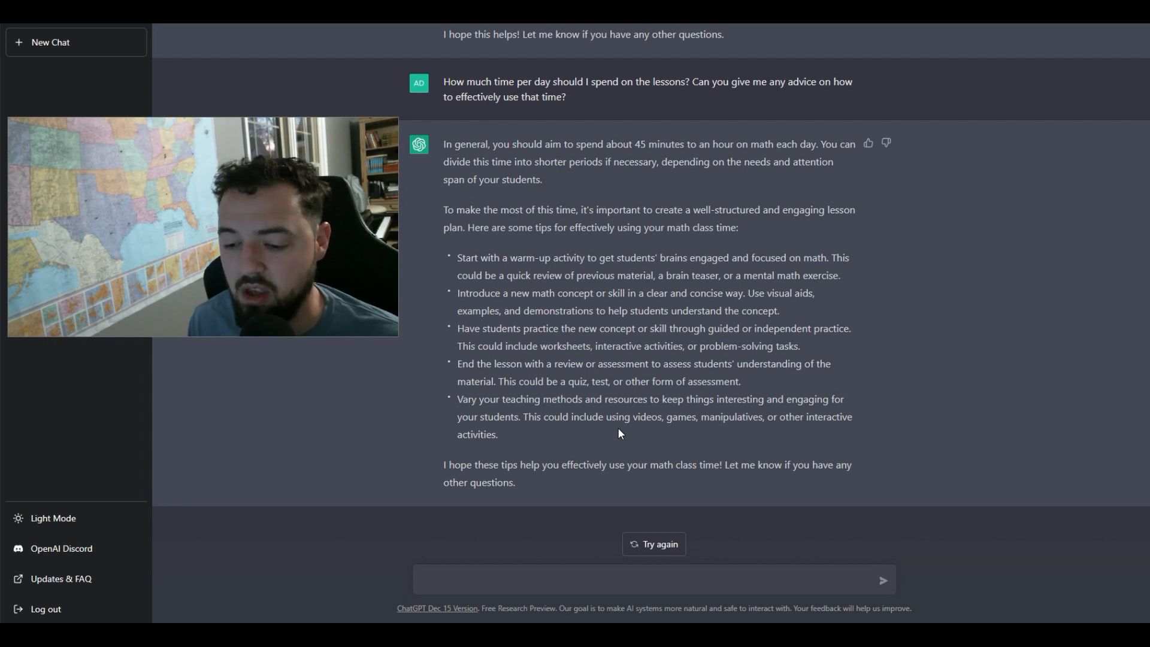
mouse_move(882, 437)
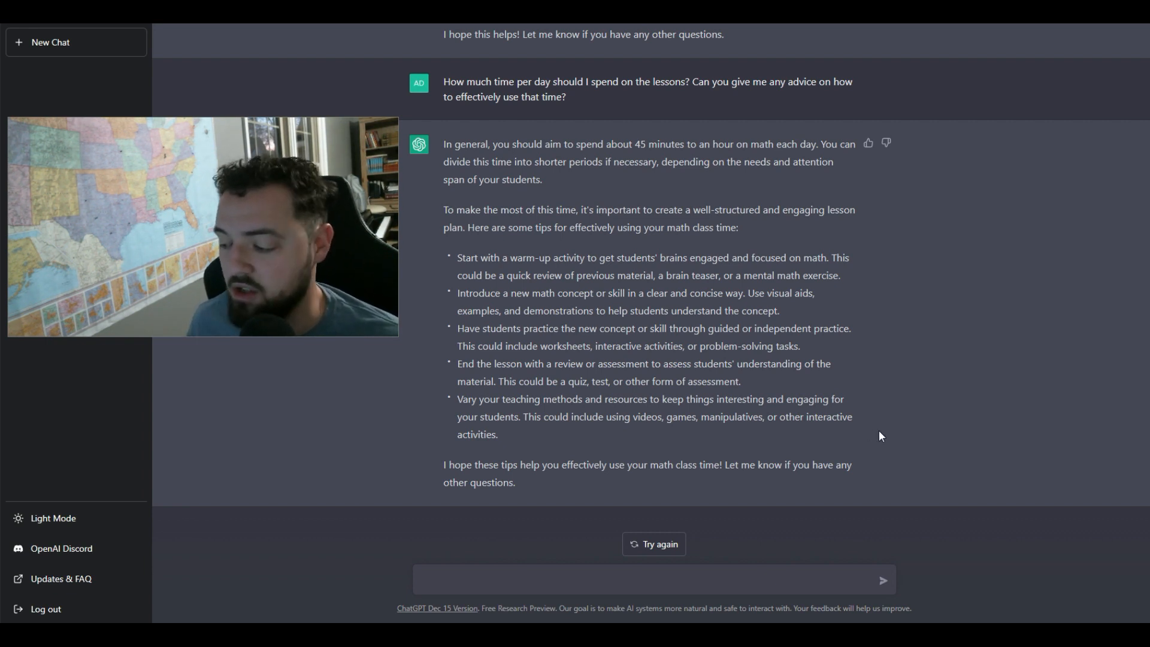